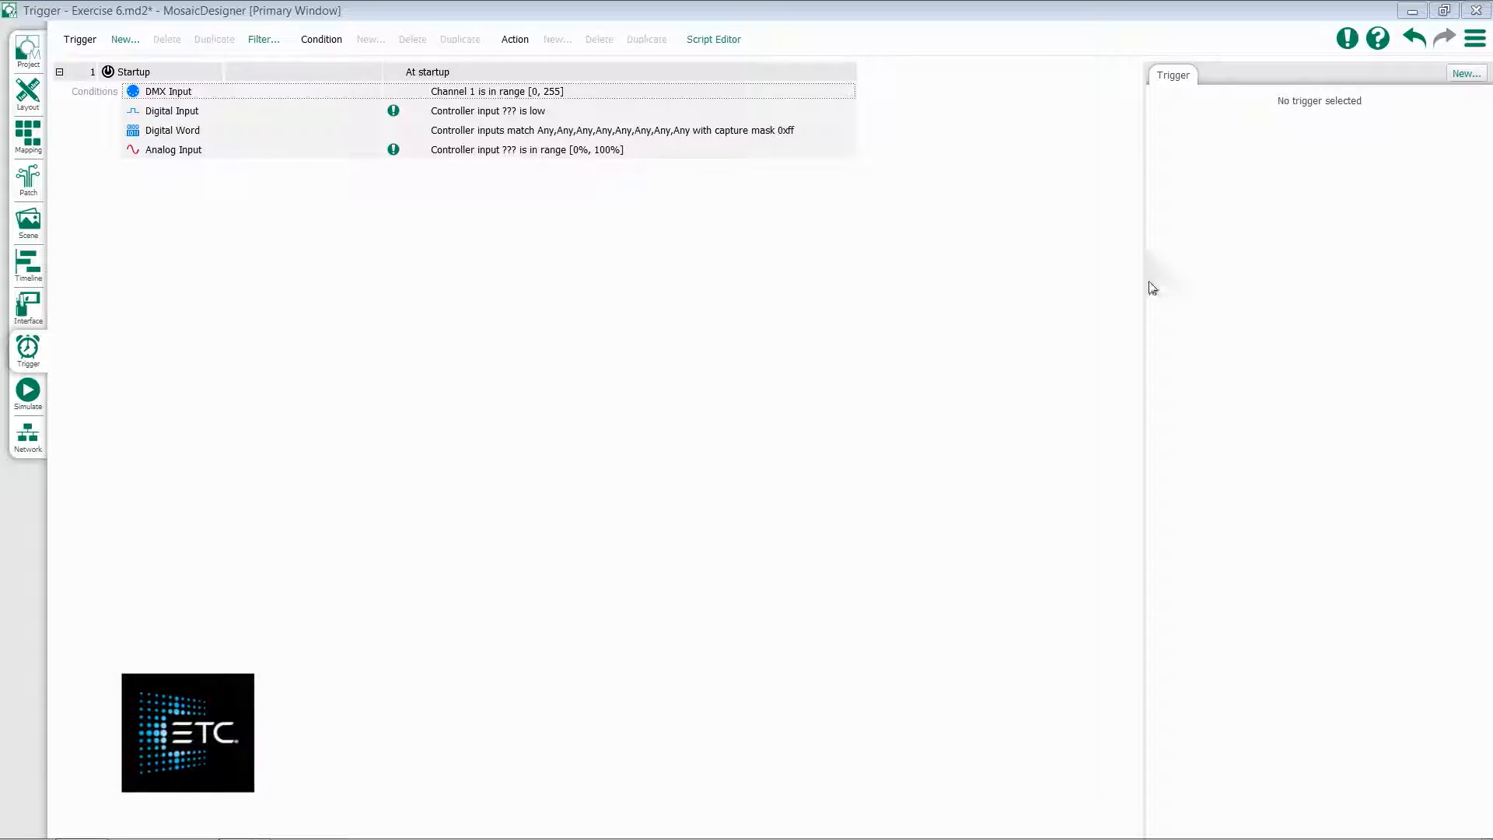
Show the properties of the Startup trigger's DMX Input condition.
left_click(169, 90)
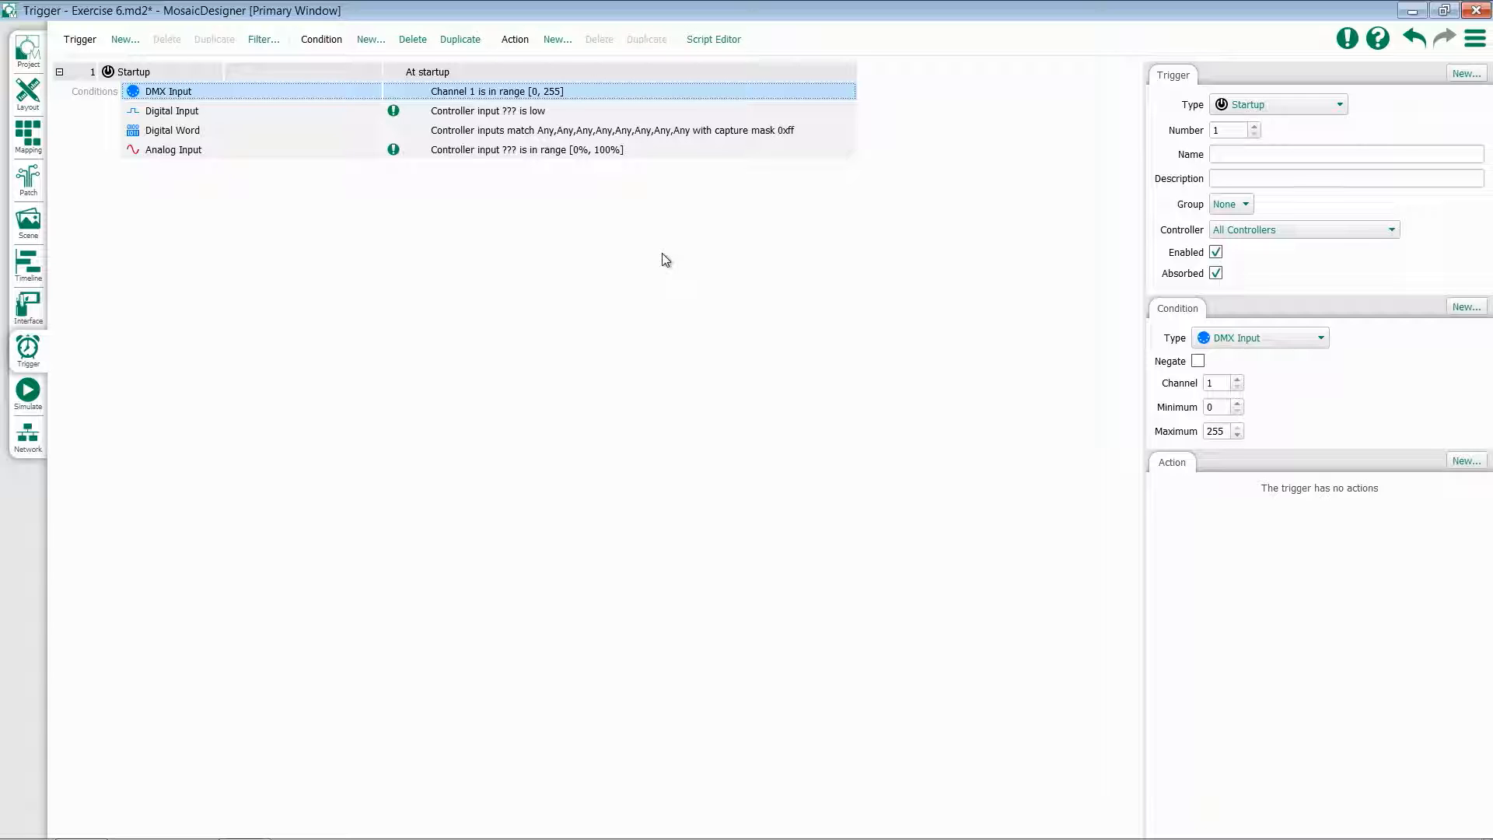
left_click(1219, 383)
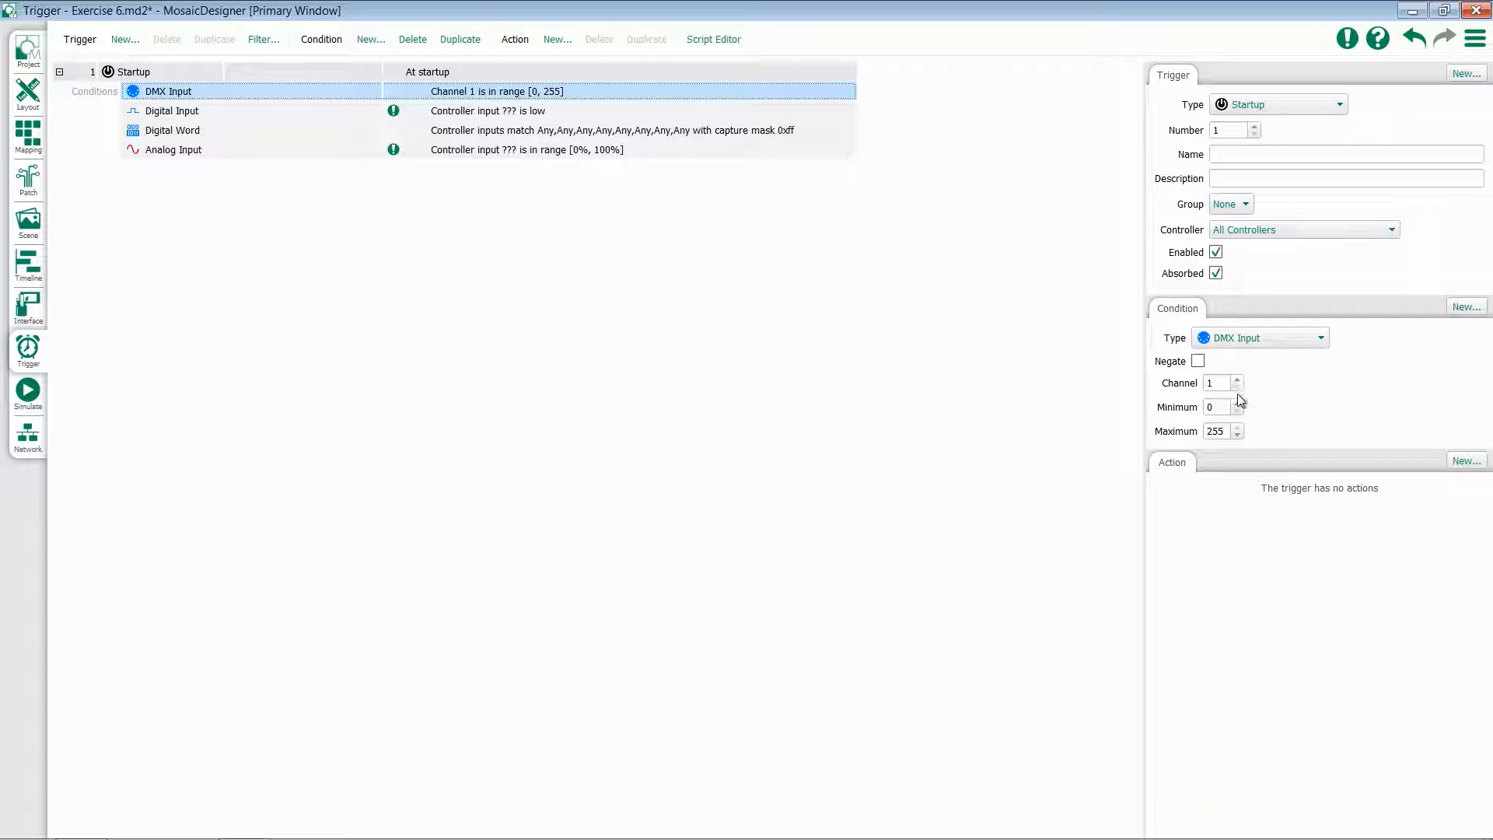
mouse_move(1257, 438)
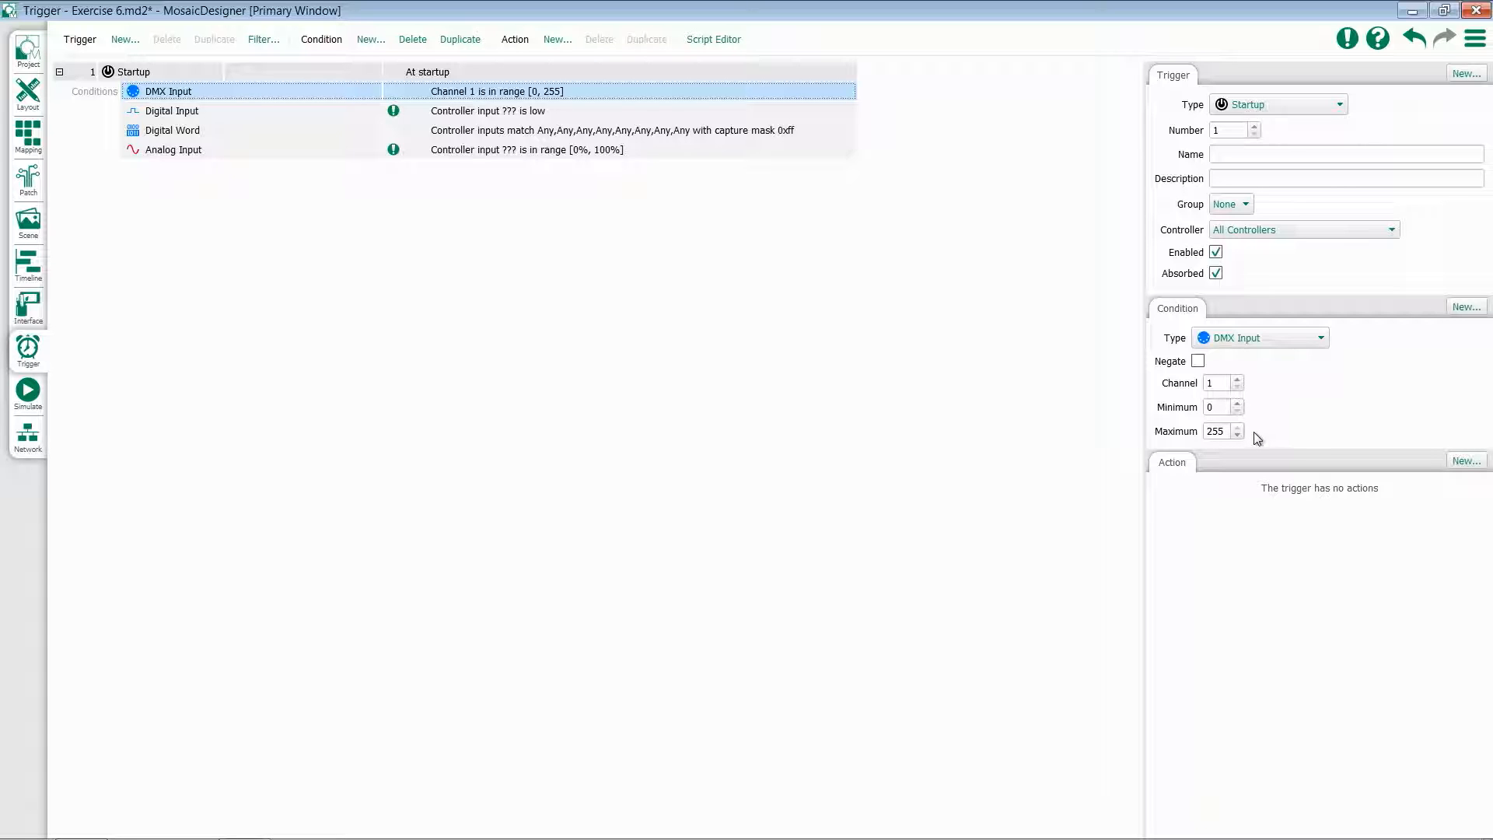
mouse_move(1197, 382)
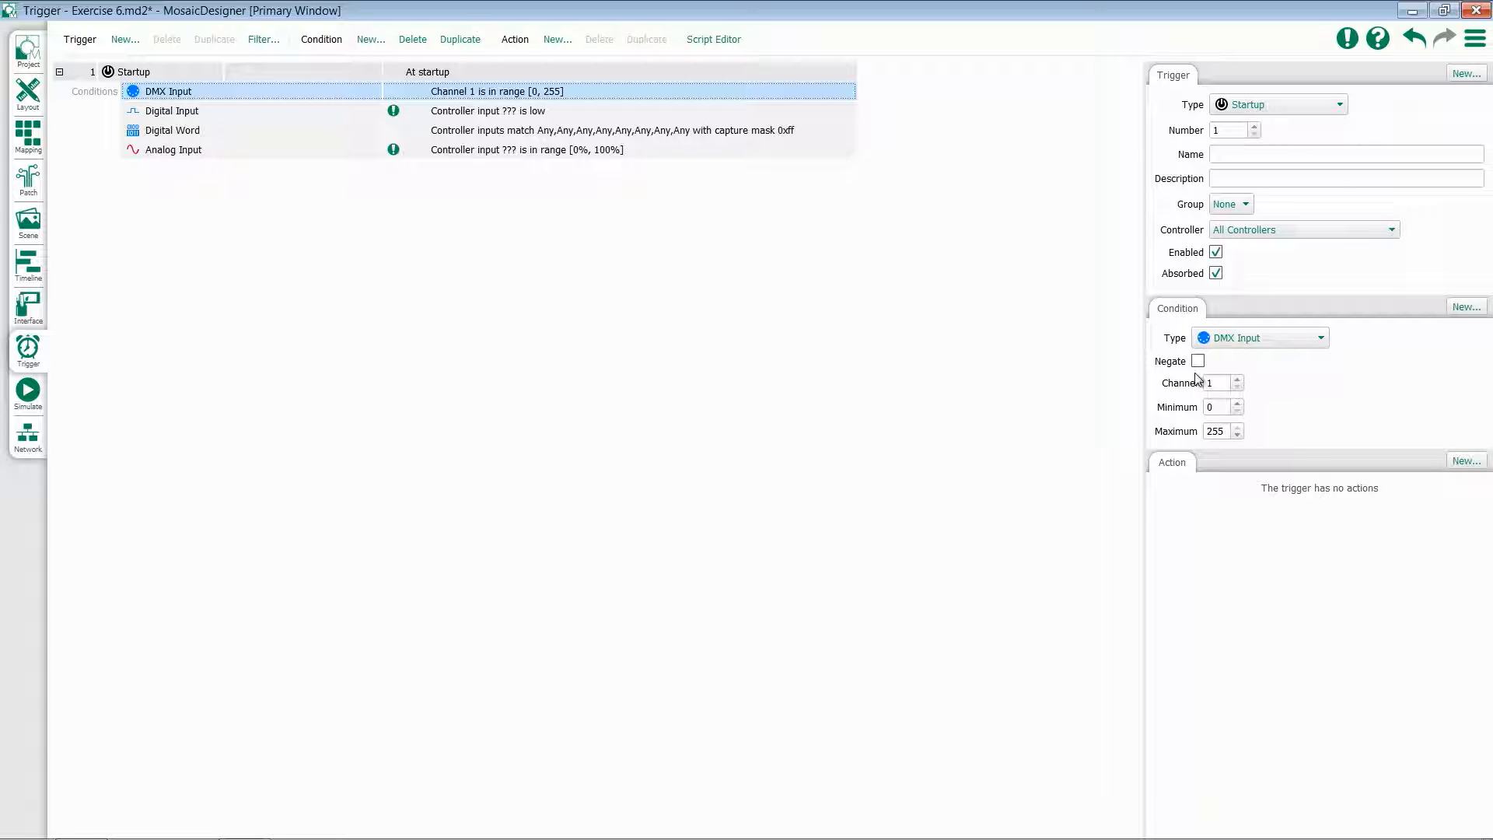
mouse_move(208, 115)
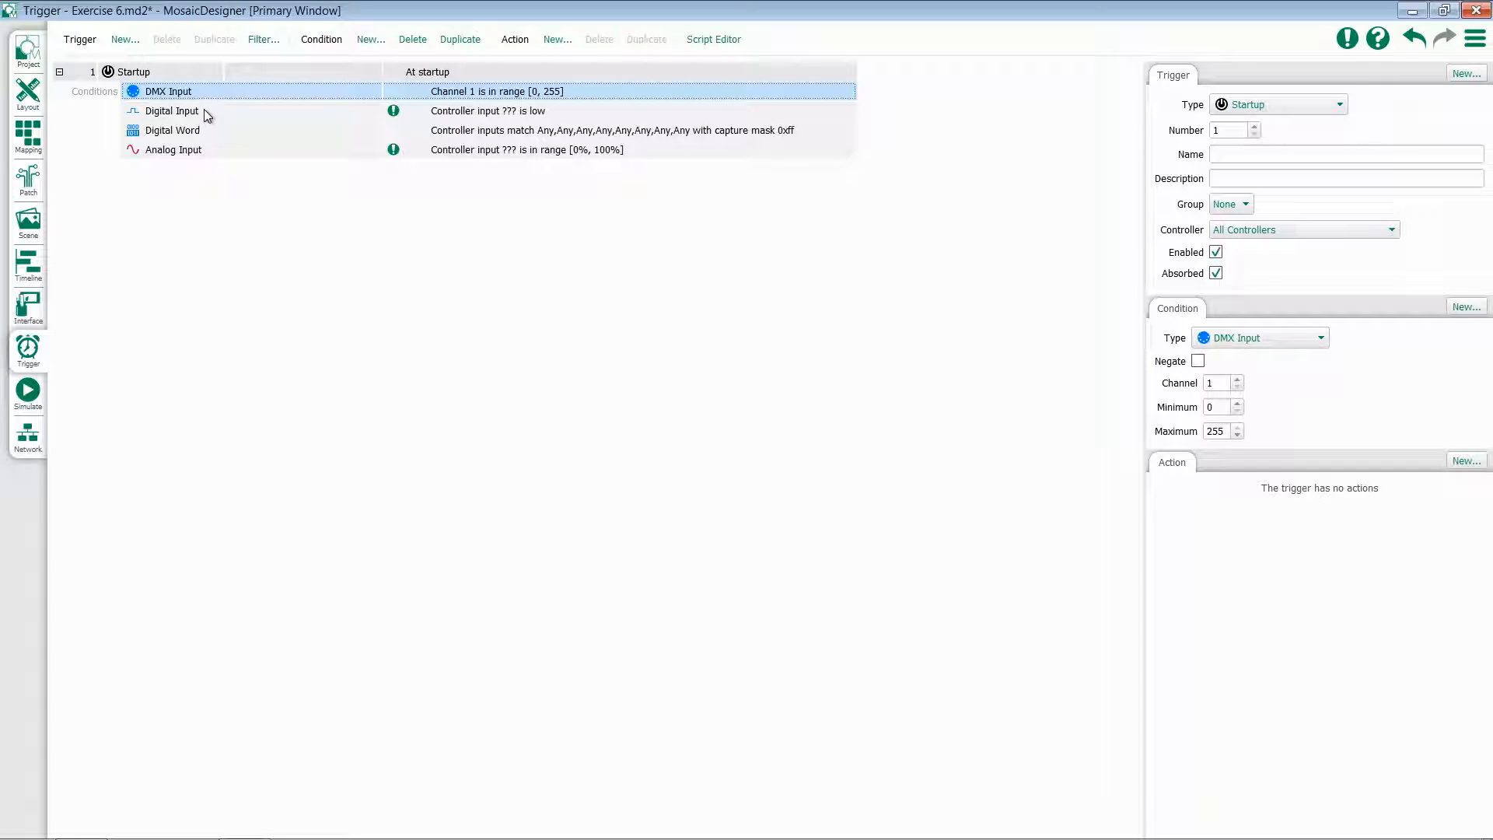
Set the Digital Input condition to Local device, input 2, state Low.
left_click(173, 110)
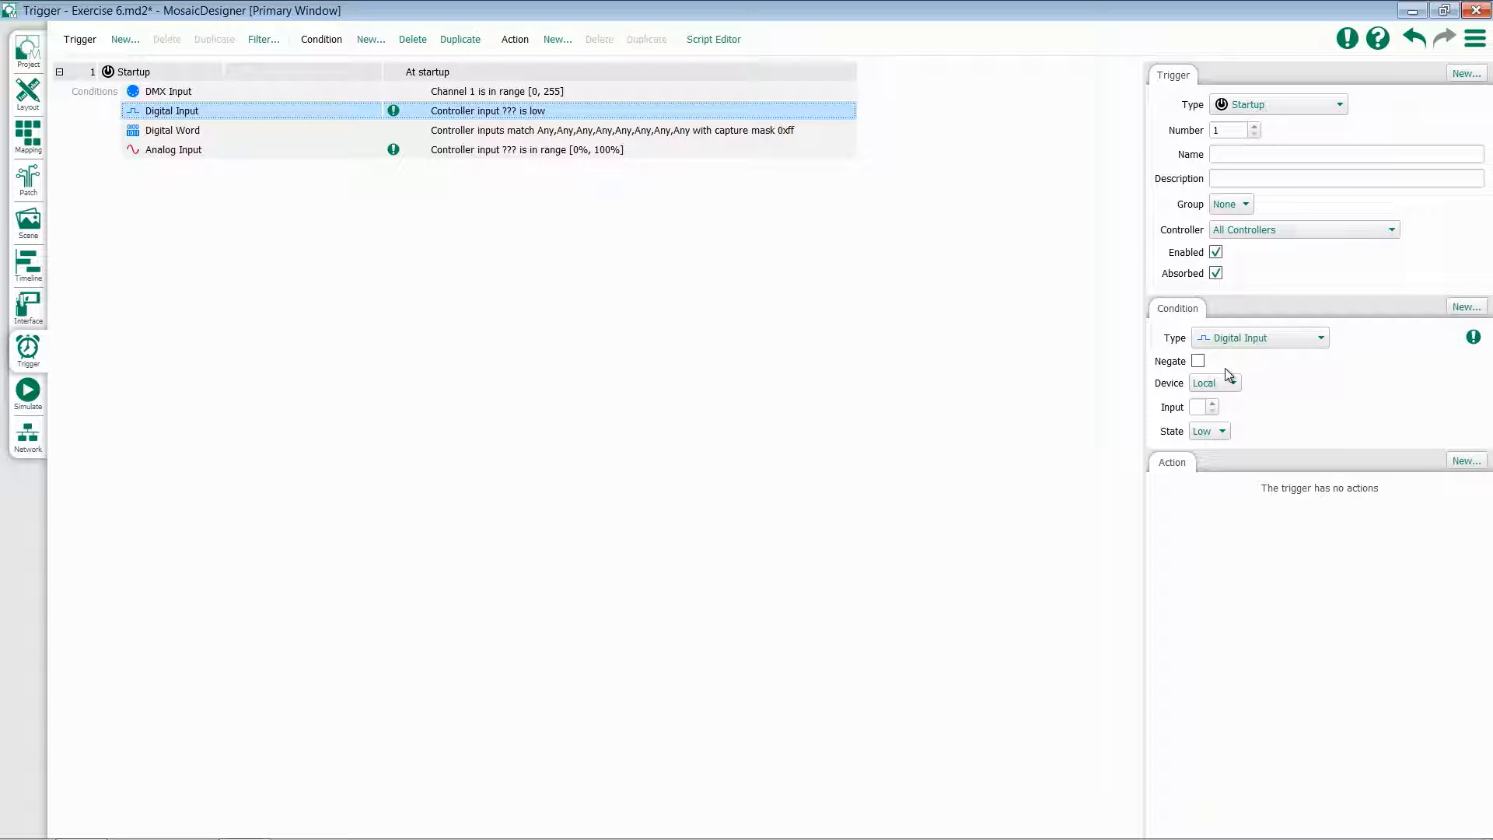
left_click(1214, 382)
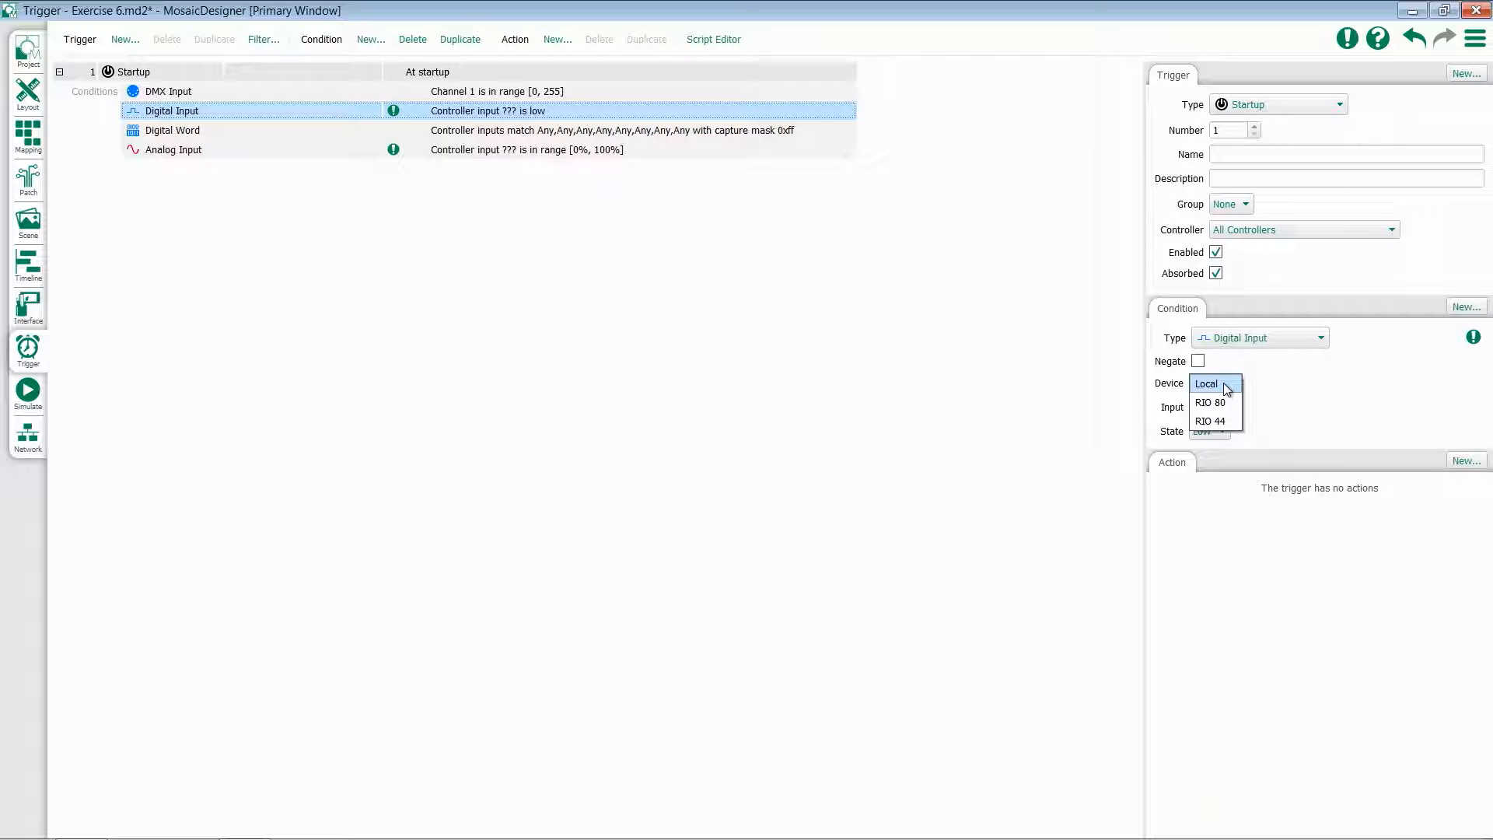
left_click(1206, 383)
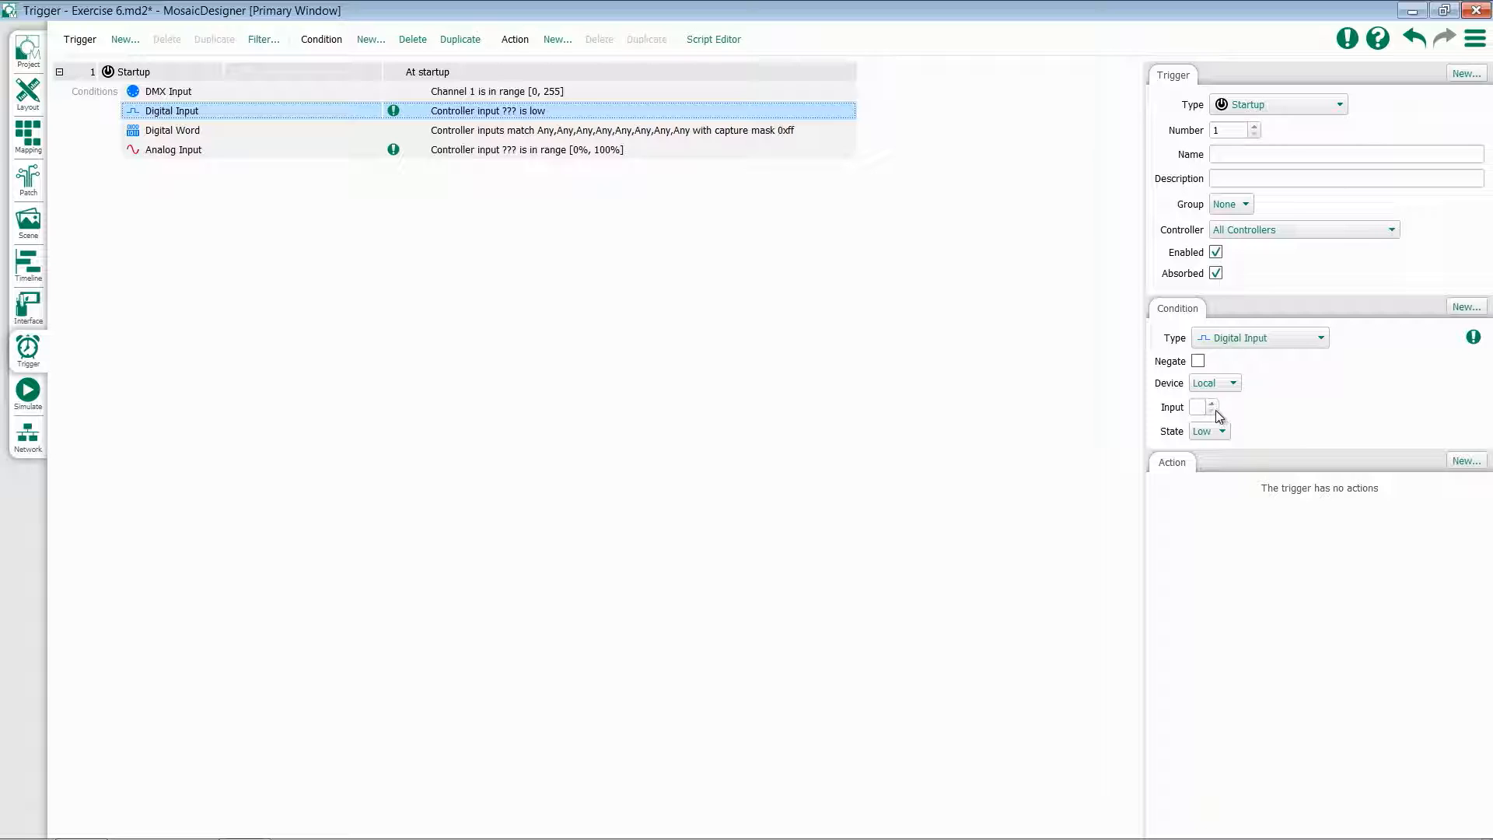
left_click(1212, 403)
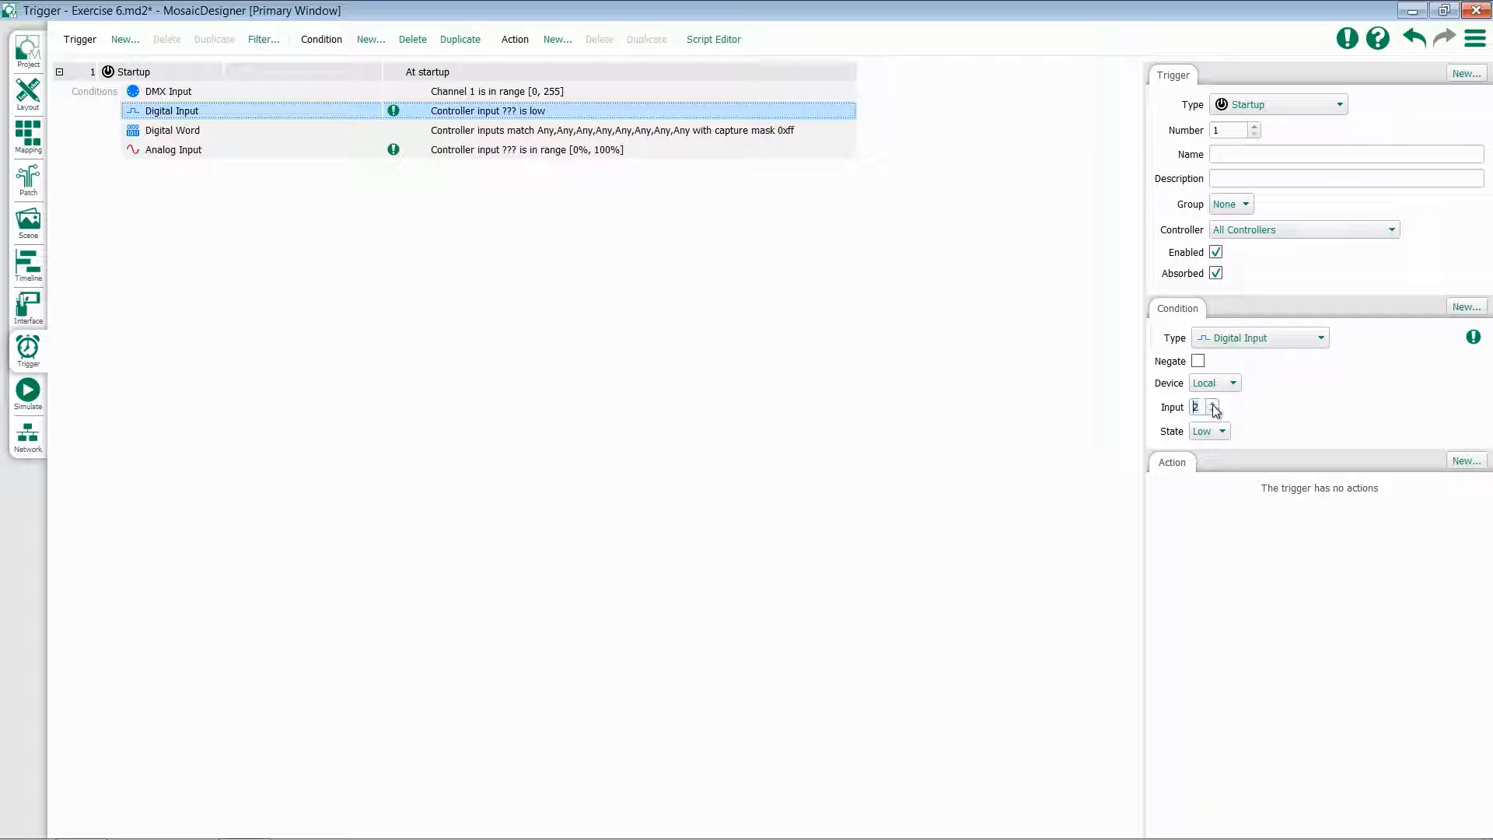
left_click(1222, 430)
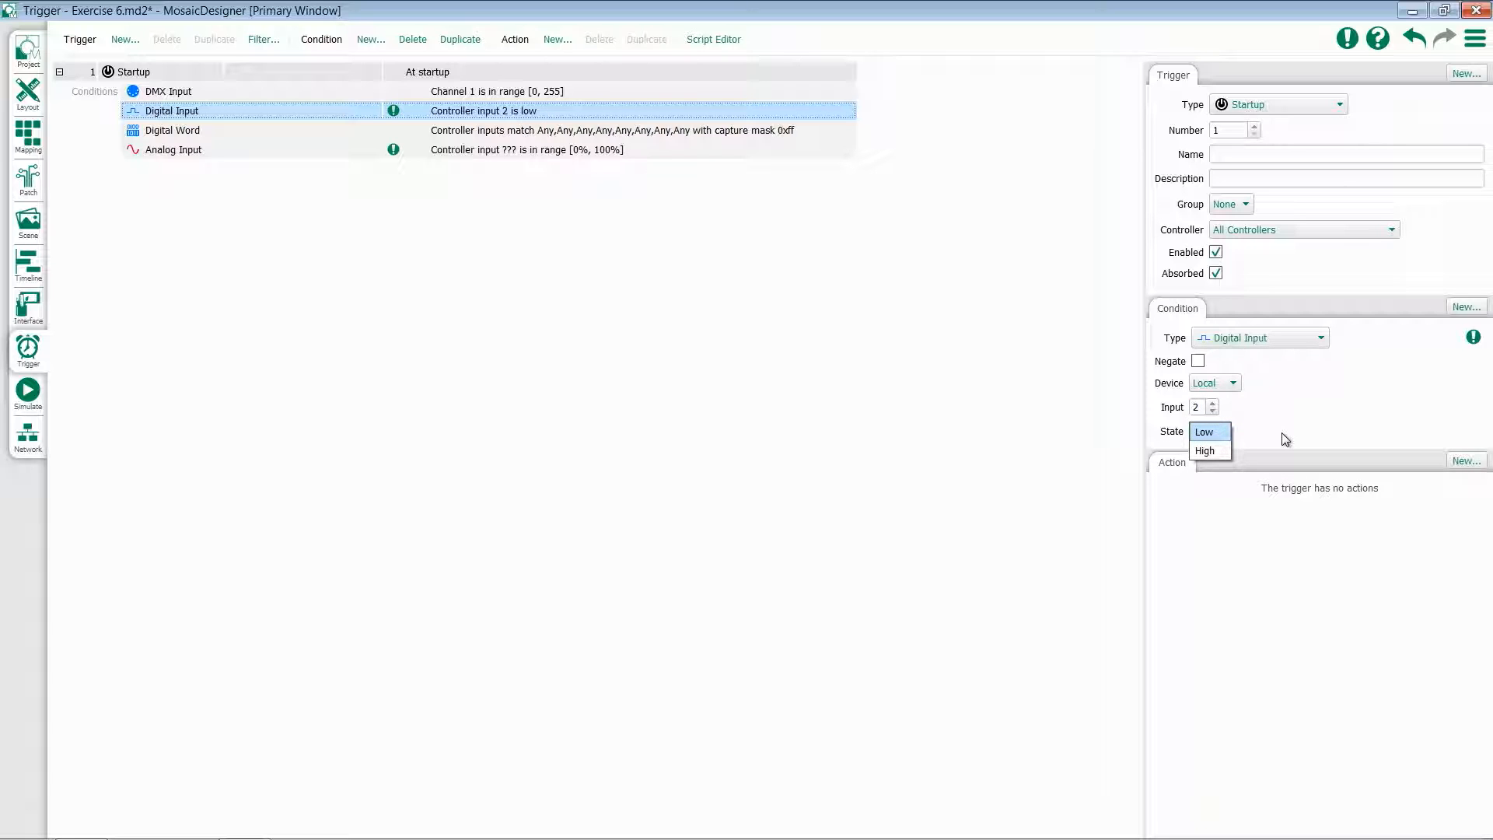
left_click(1203, 431)
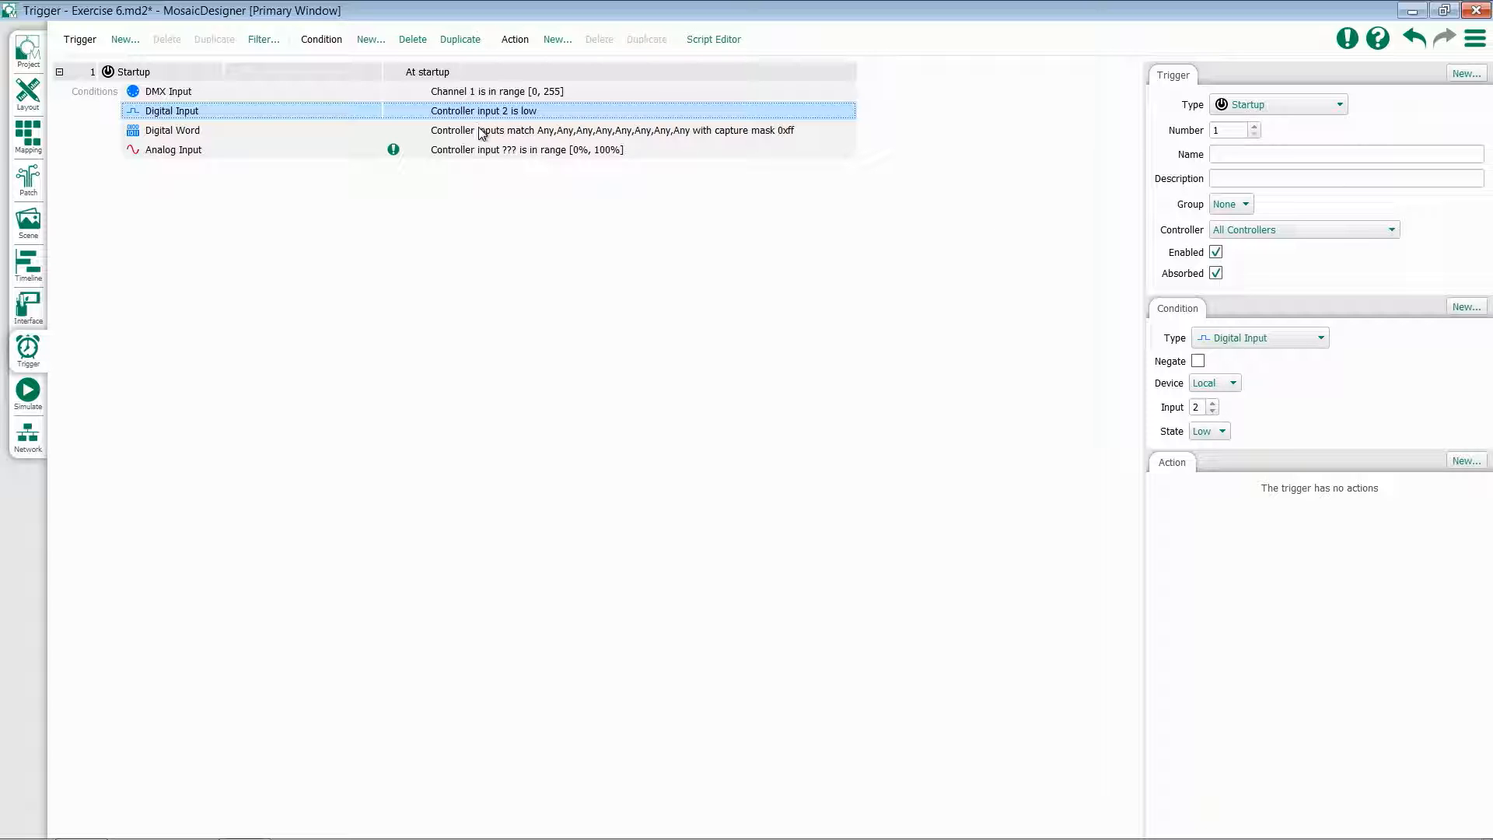
left_click(173, 131)
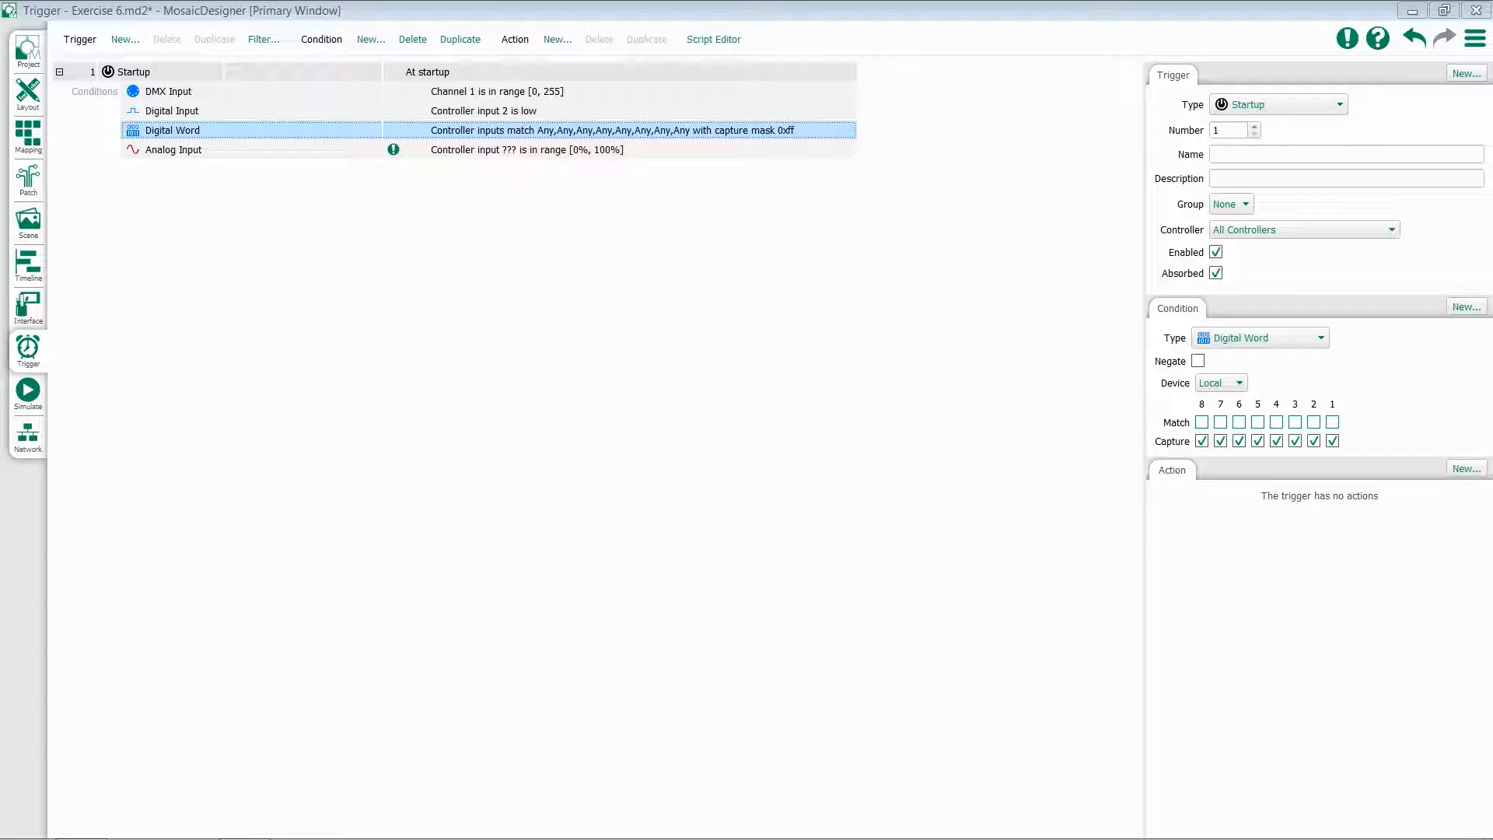
Set the Digital Word match bits 8–1 to L,H,L,H,H,H,H,H.
left_click(1239, 422)
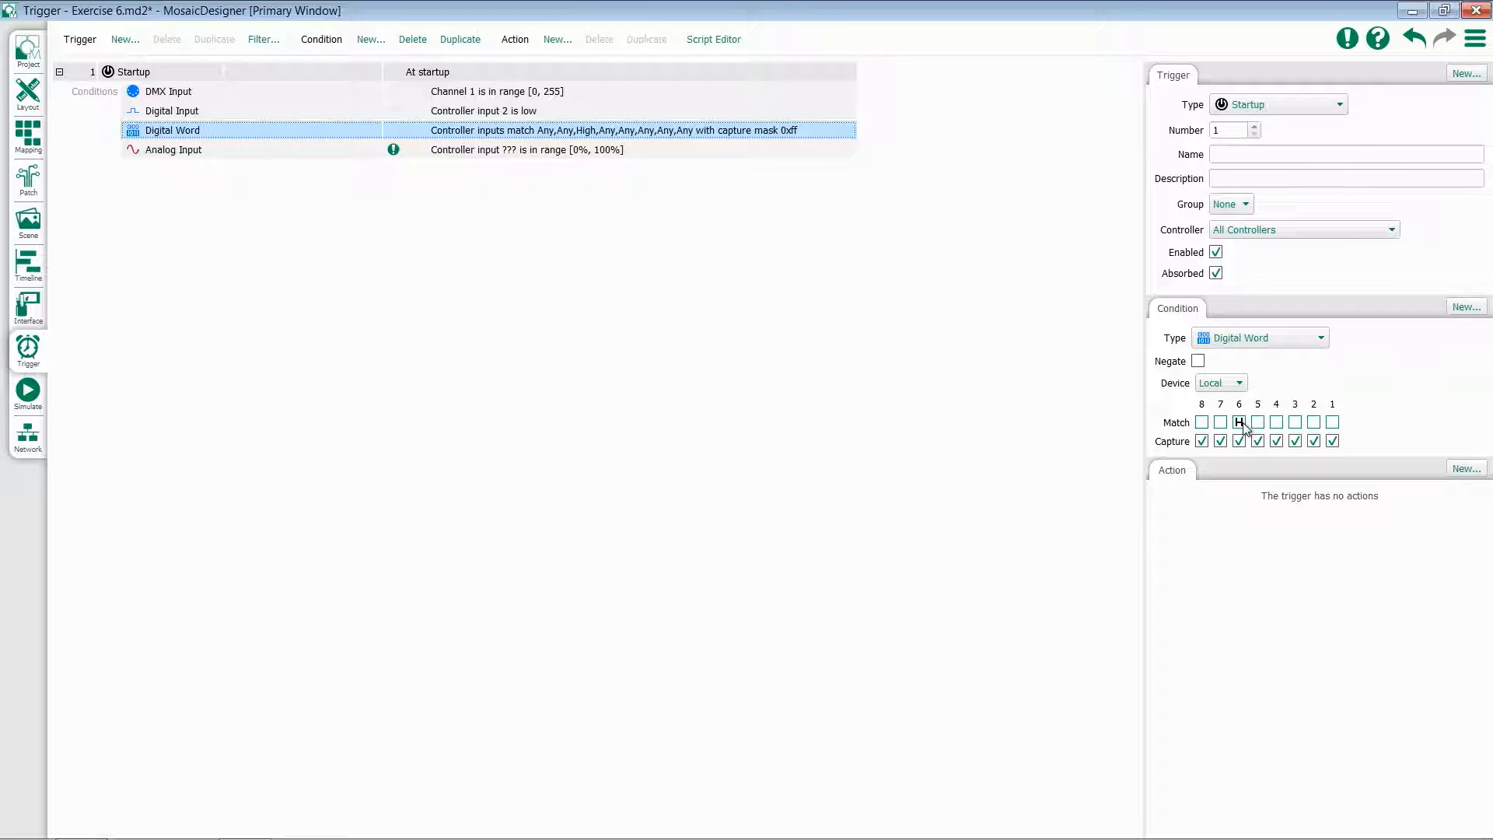
left_click(1239, 422)
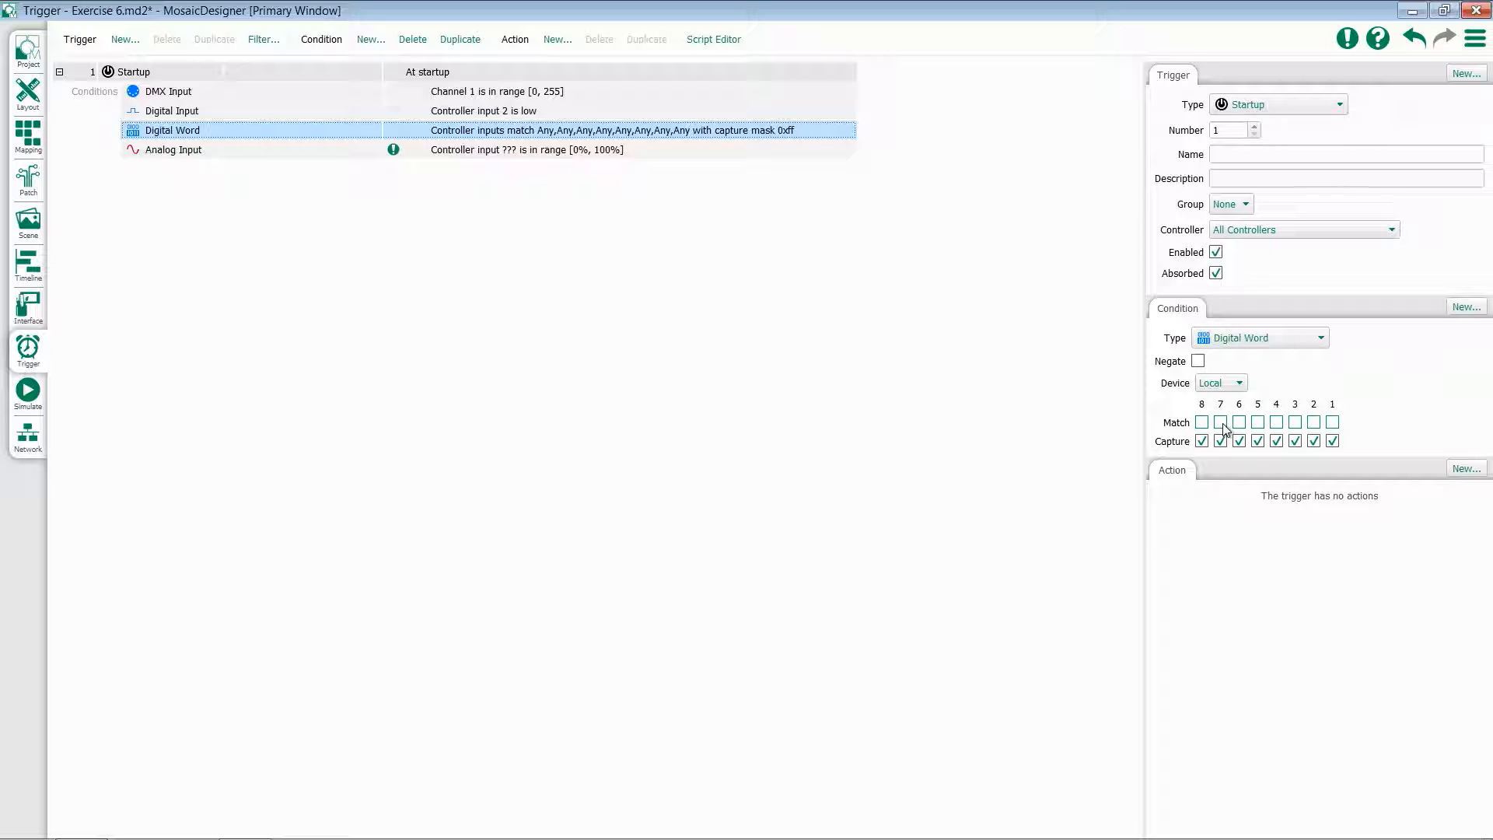
left_click(1332, 422)
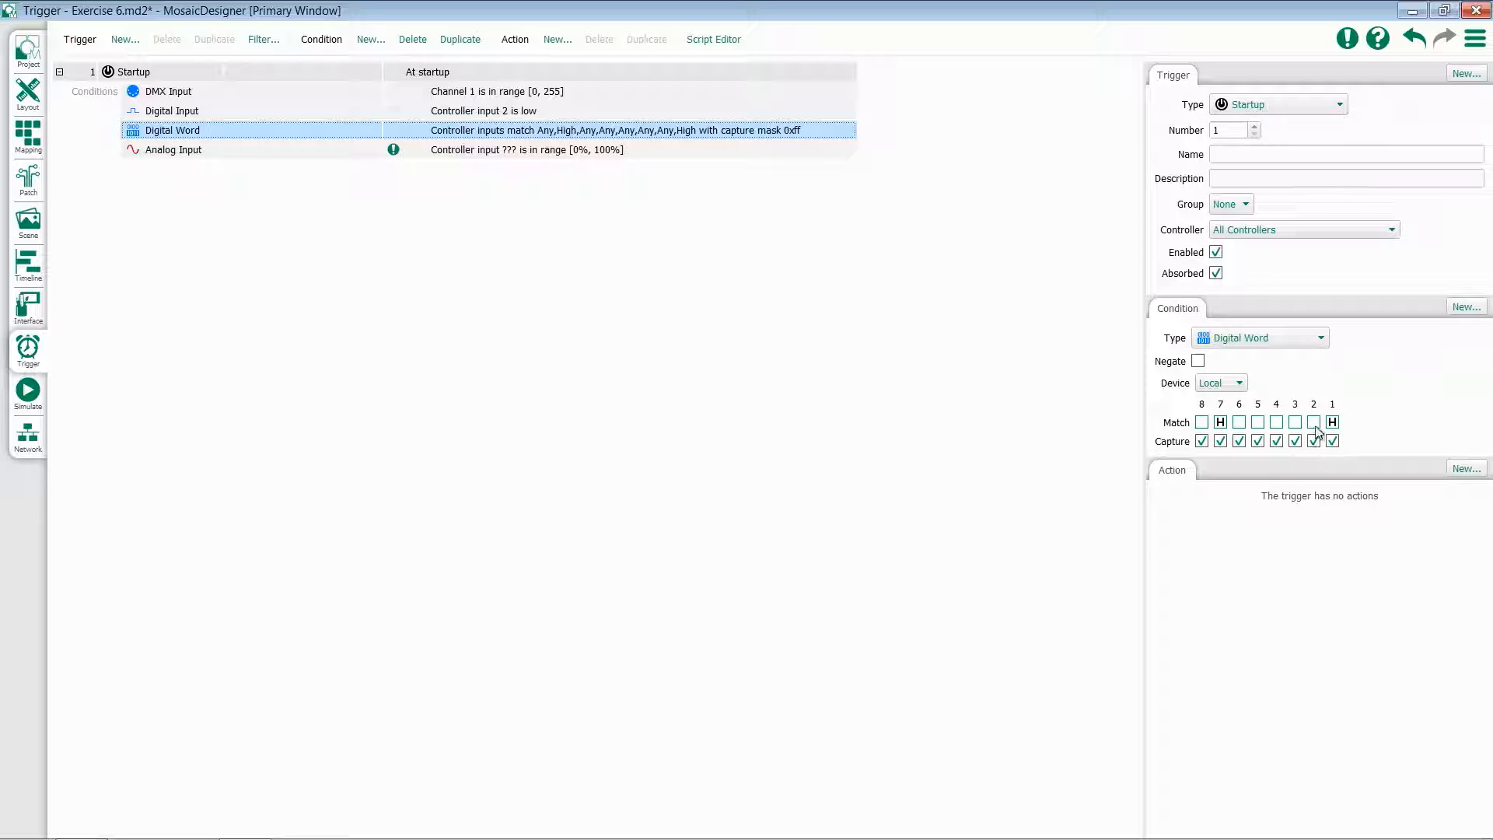
left_click(1257, 422)
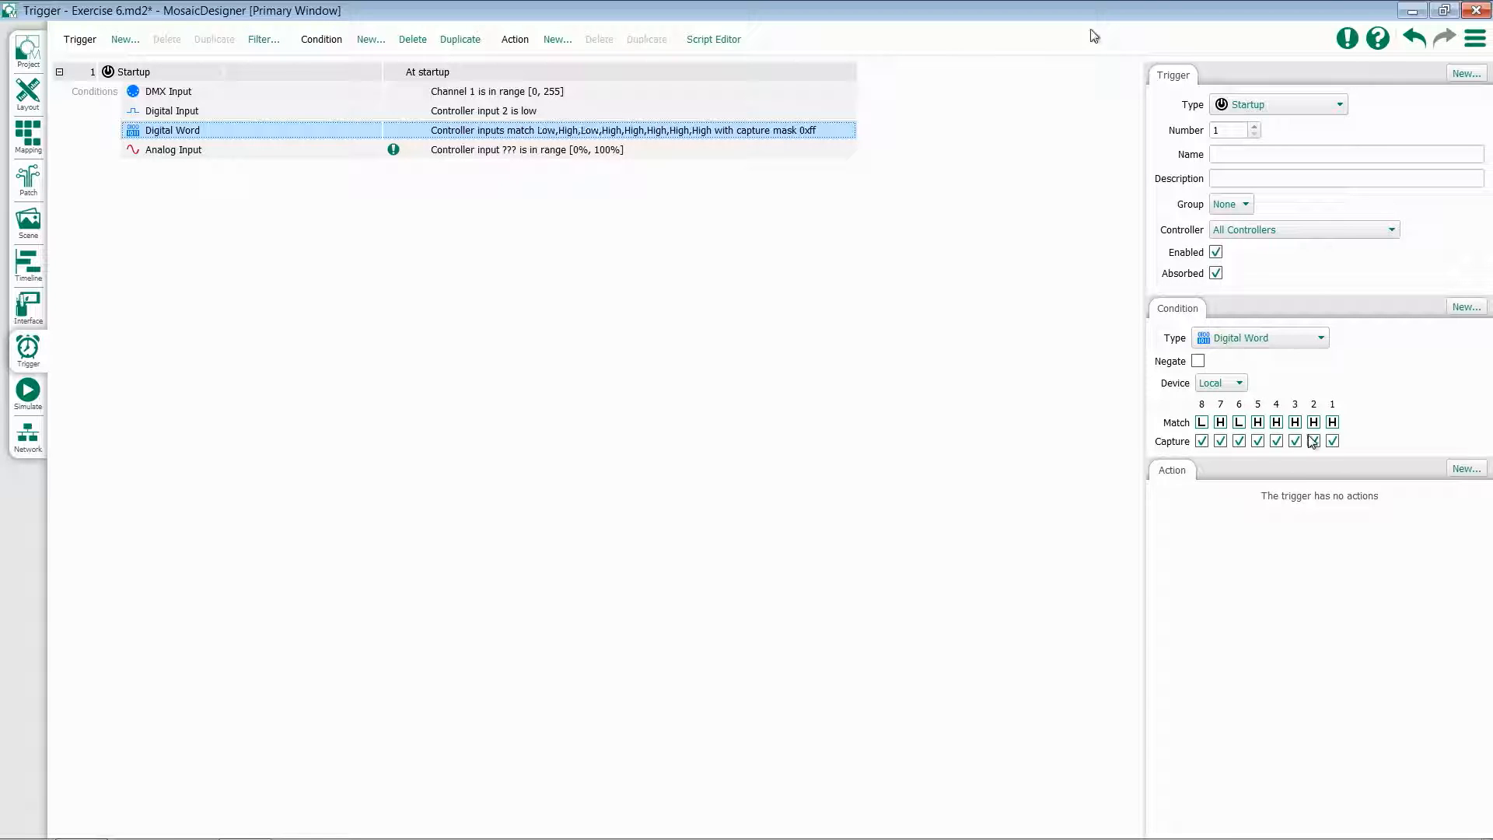
left_click(174, 149)
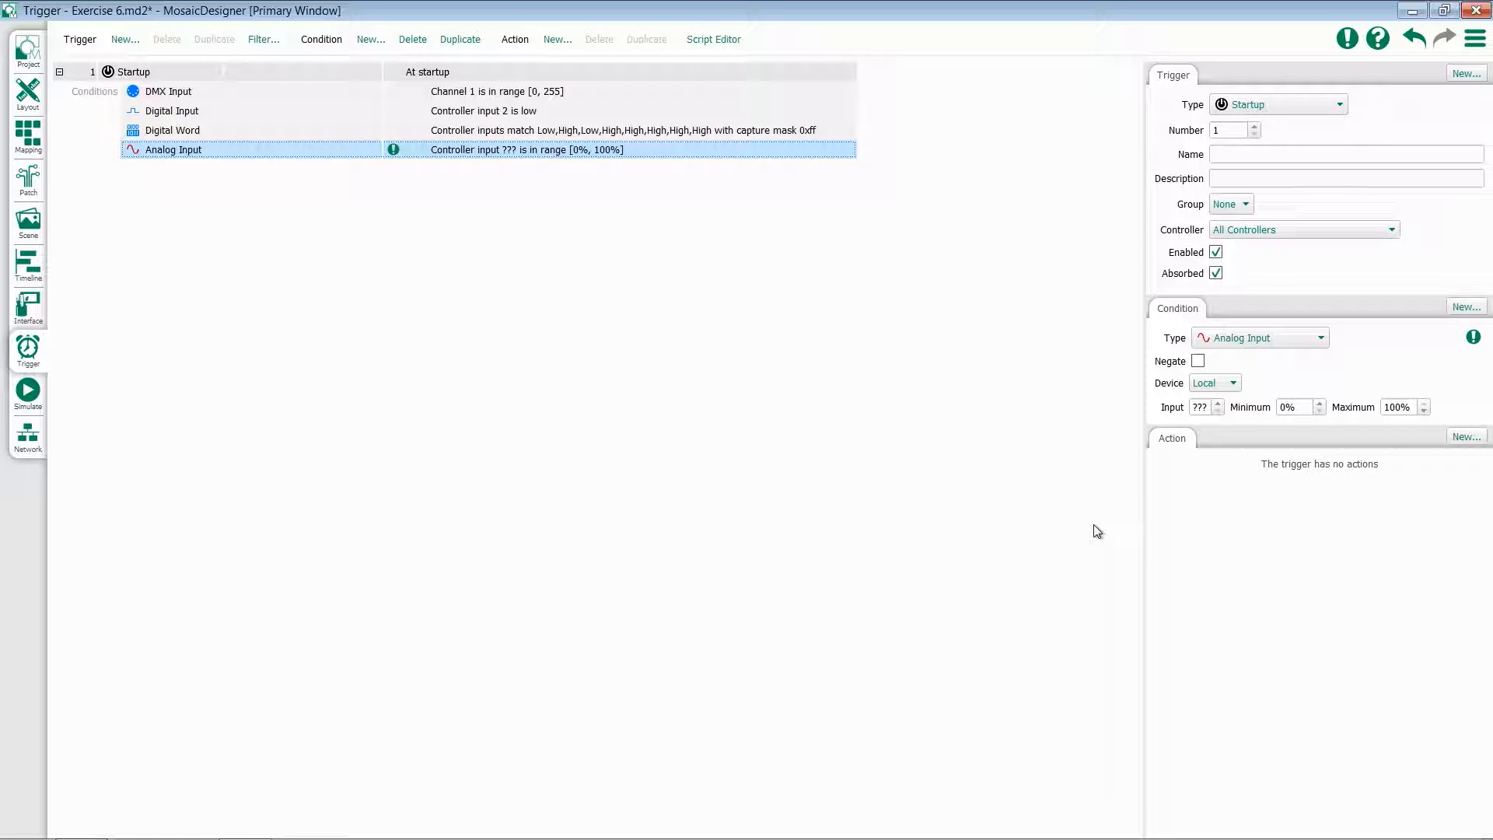
Give the Analog Input condition Local device, input 1, range 0% to 100%.
left_click(1233, 383)
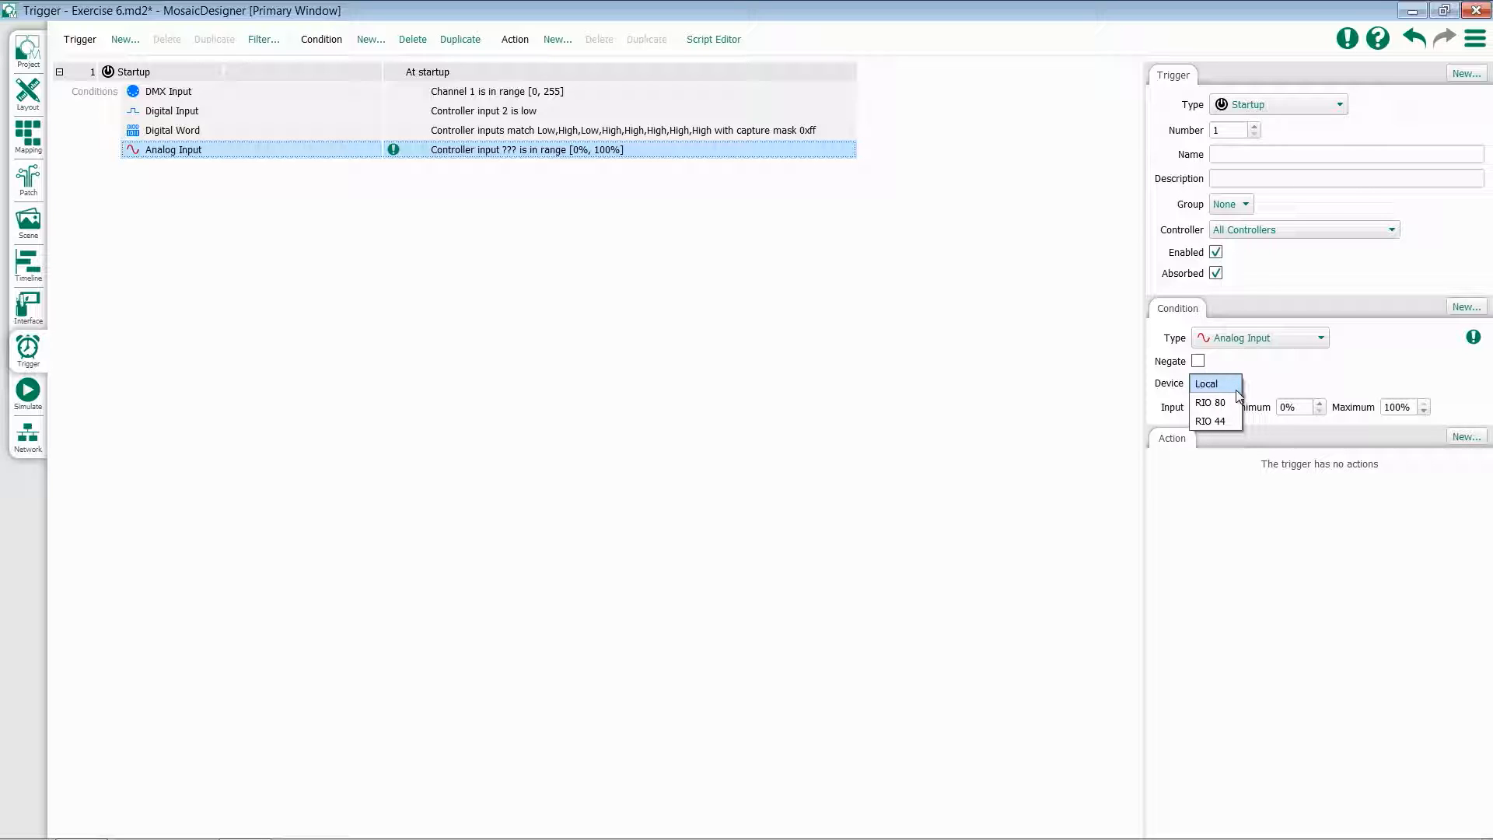
left_click(1205, 382)
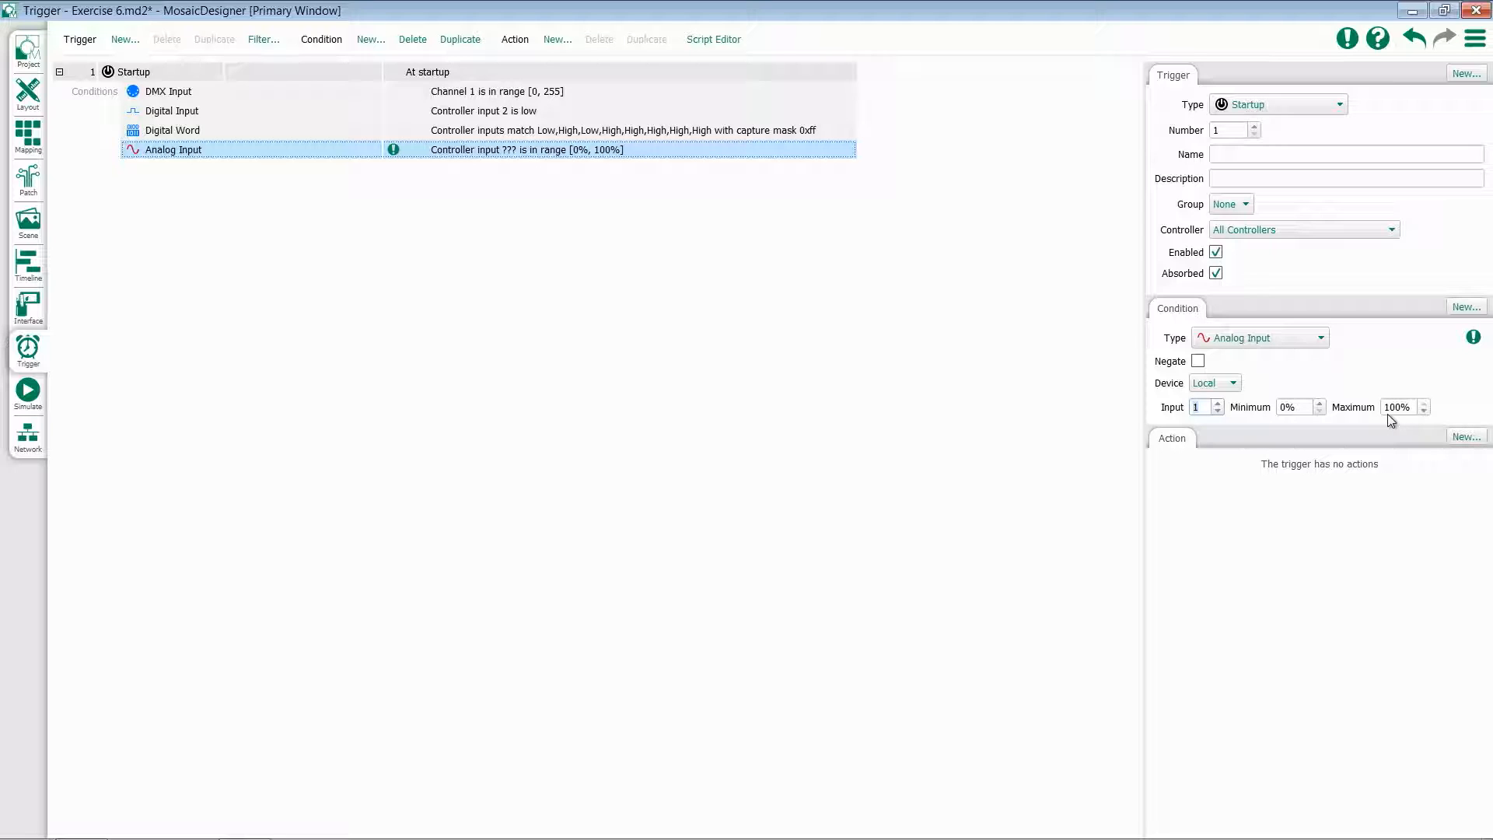
left_click(1200, 407)
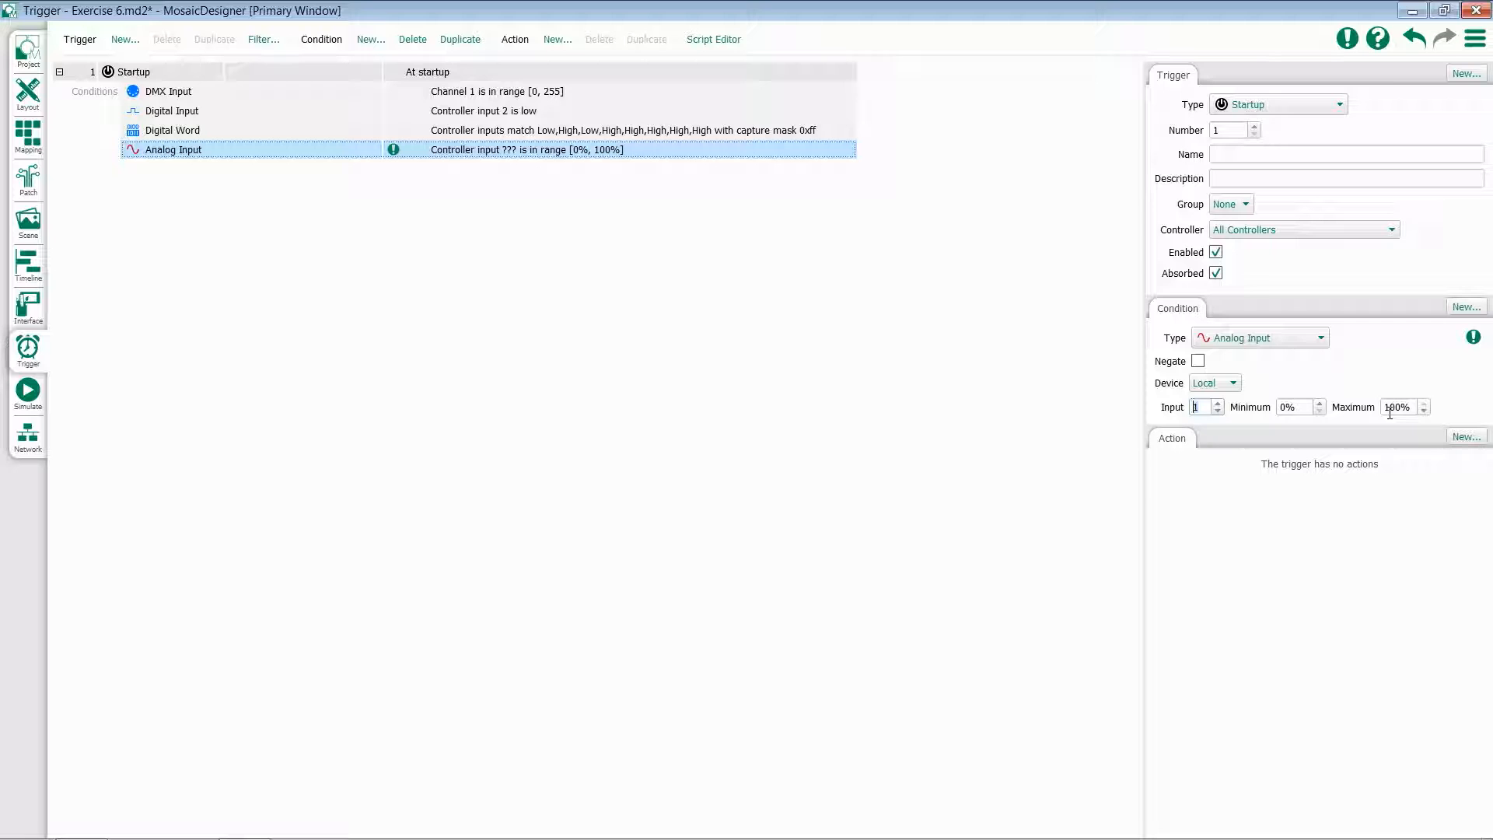
mouse_move(1341, 397)
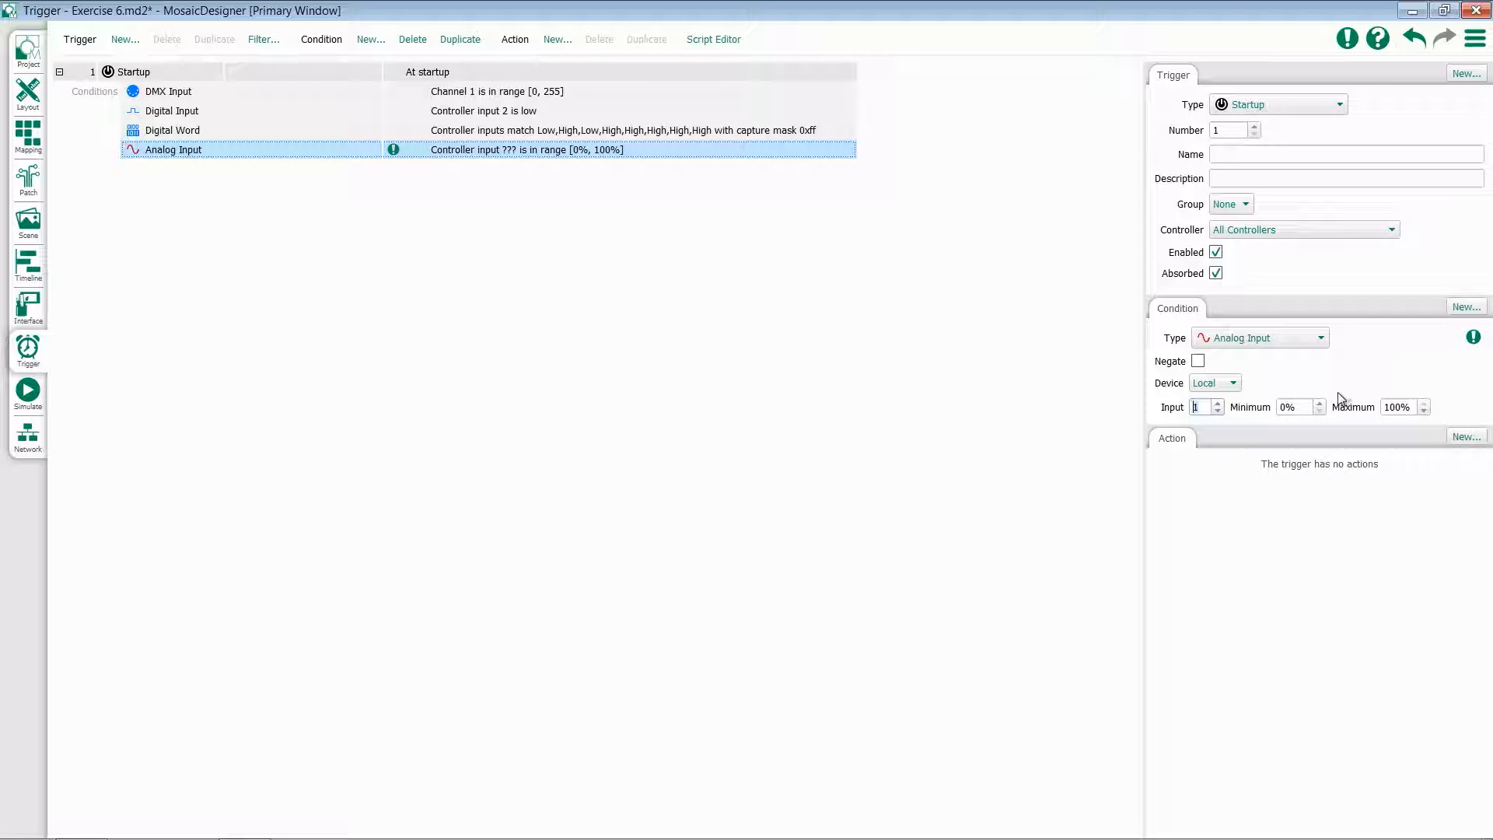